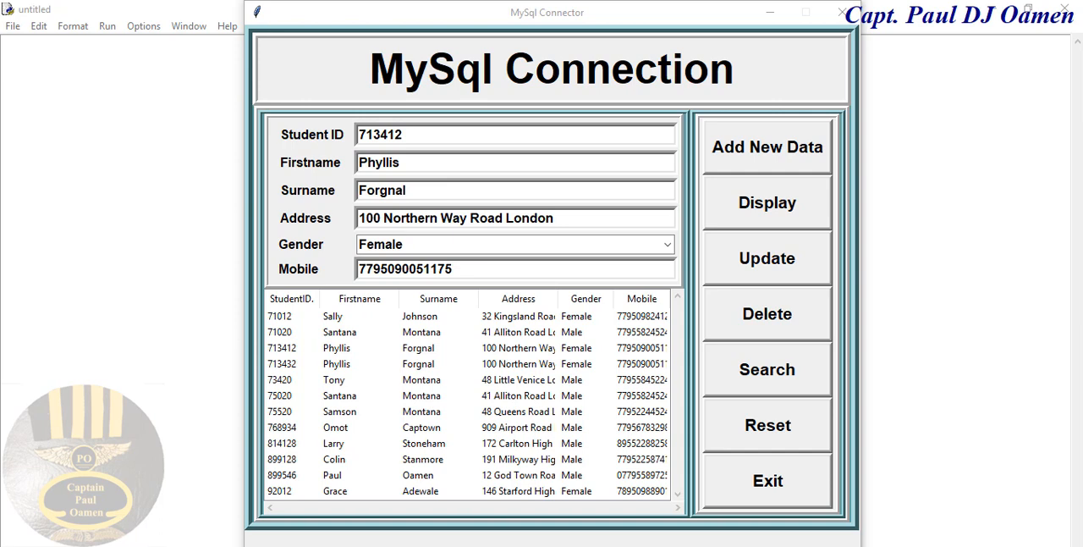
{"action": "mouse_move", "coordinate": [636, 366]}
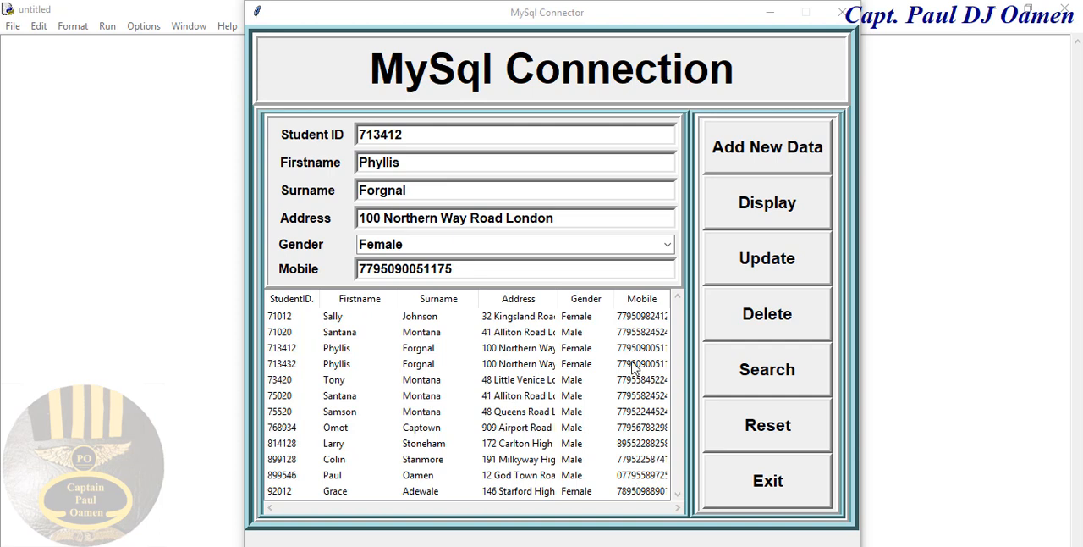
{"action": "mouse_move", "coordinate": [636, 366]}
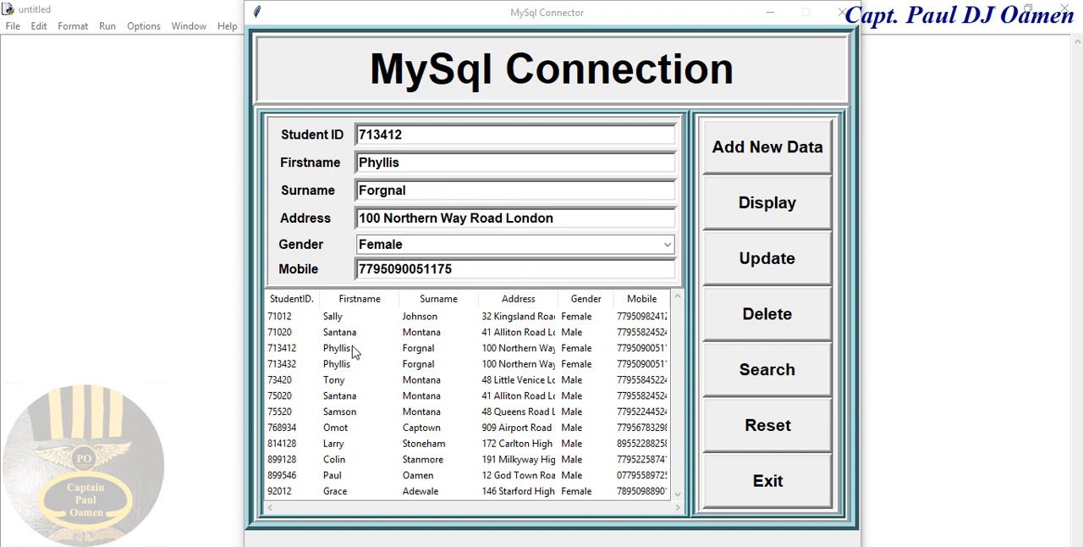
{"action": "mouse_move", "coordinate": [369, 356]}
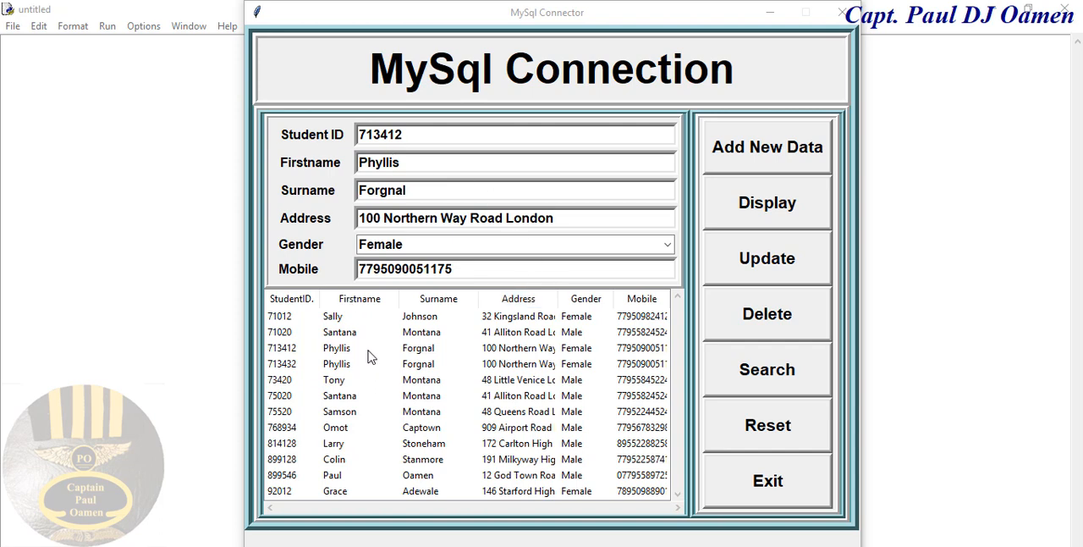
Delete the duplicate student rows 713432 and 75020 and confirm the deletion.
{"action": "left_click", "coordinate": [381, 347]}
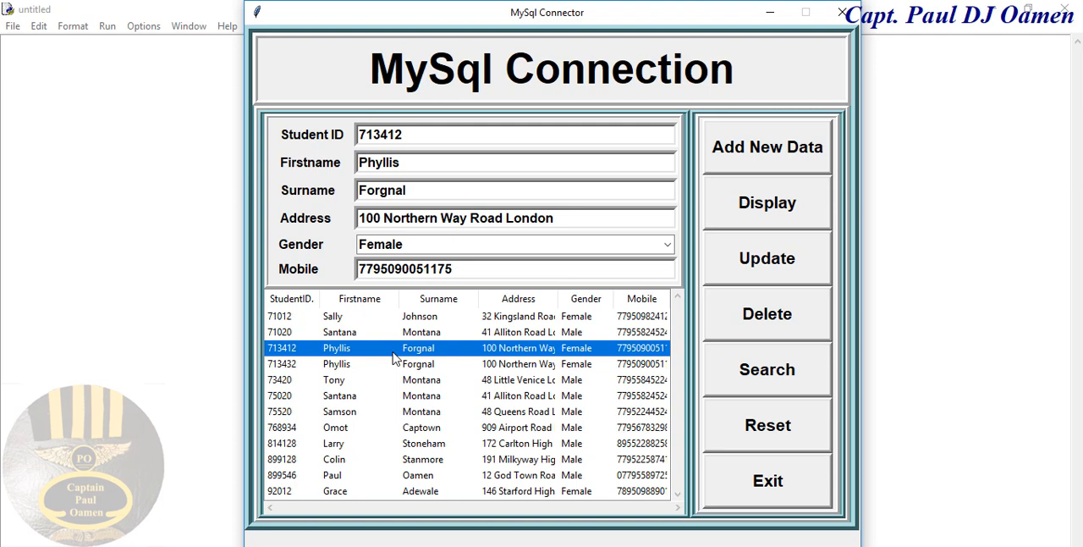
{"action": "mouse_move", "coordinate": [416, 354]}
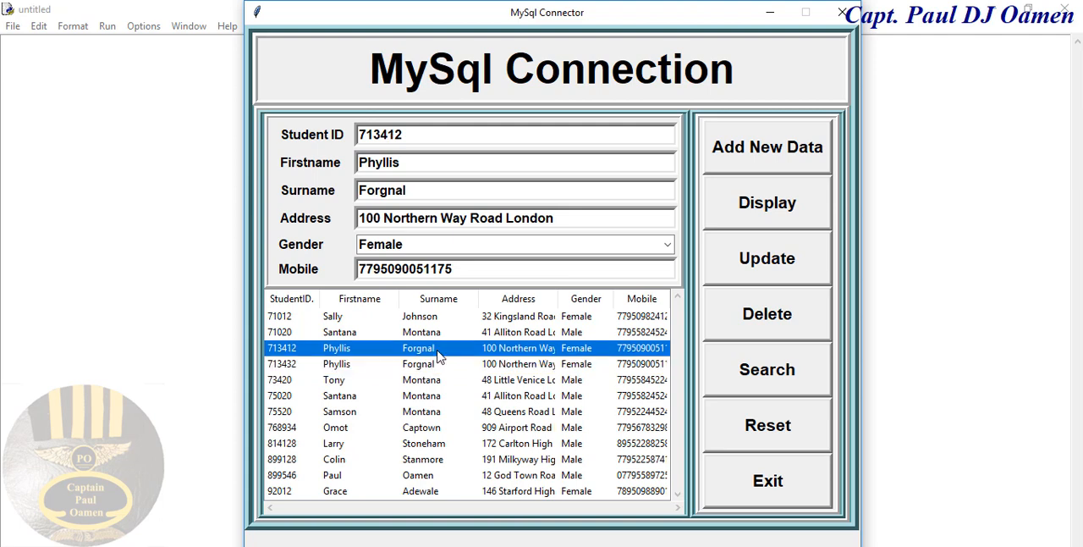
{"action": "mouse_move", "coordinate": [494, 364]}
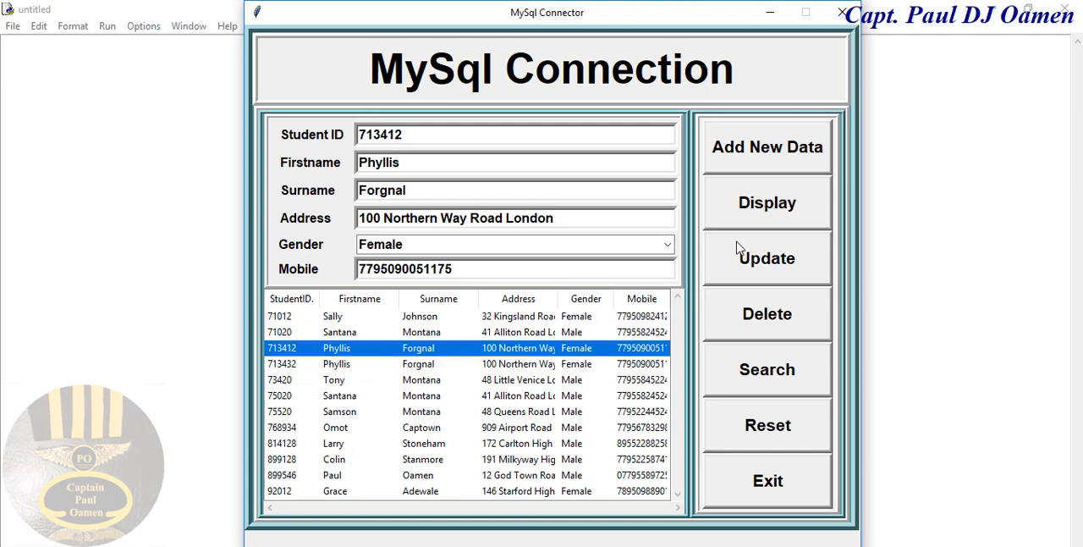
{"action": "mouse_move", "coordinate": [778, 315]}
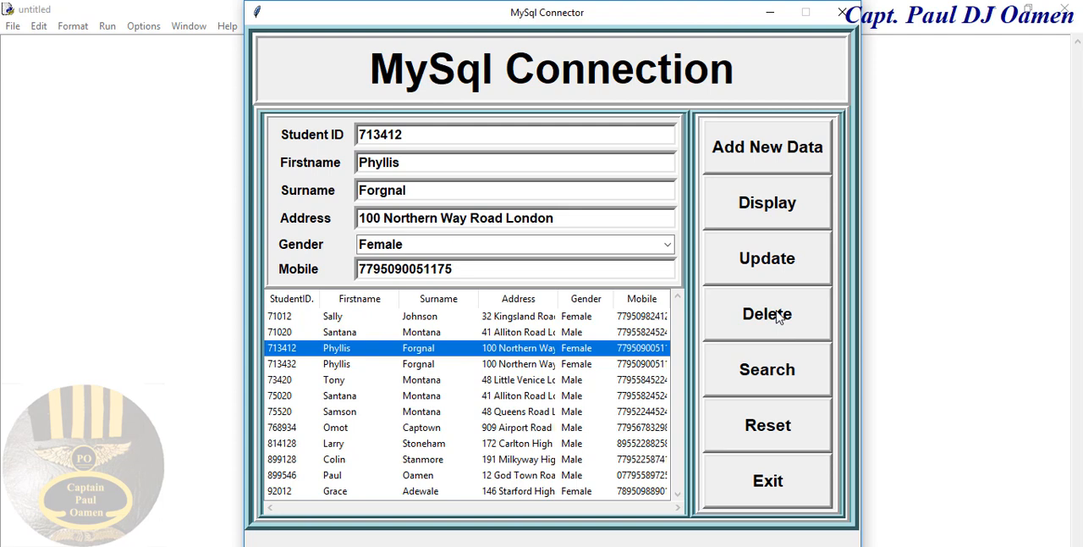
{"action": "left_click", "coordinate": [766, 313]}
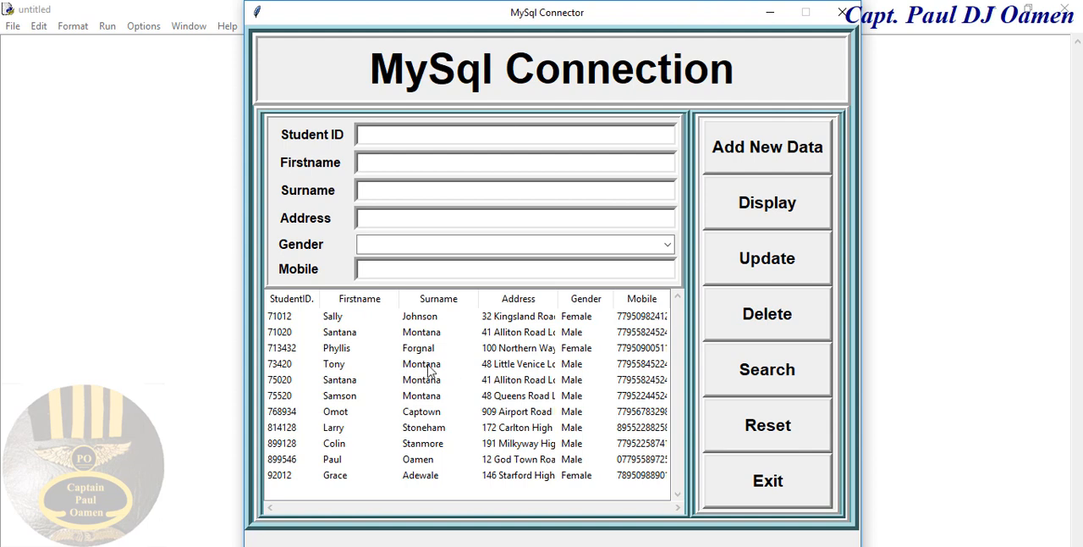
{"action": "left_click", "coordinate": [339, 379]}
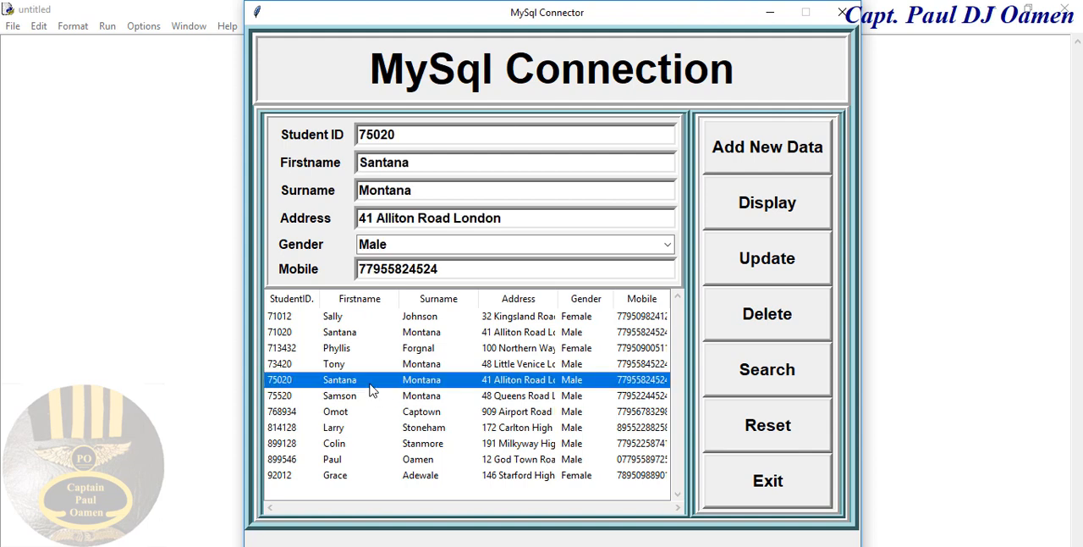
{"action": "mouse_move", "coordinate": [767, 247]}
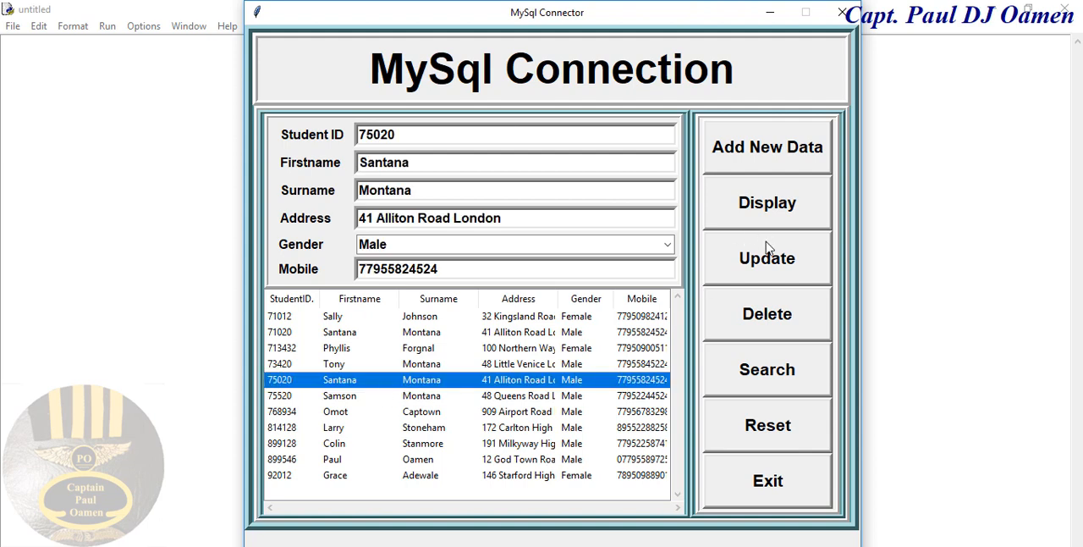
{"action": "left_click", "coordinate": [767, 313]}
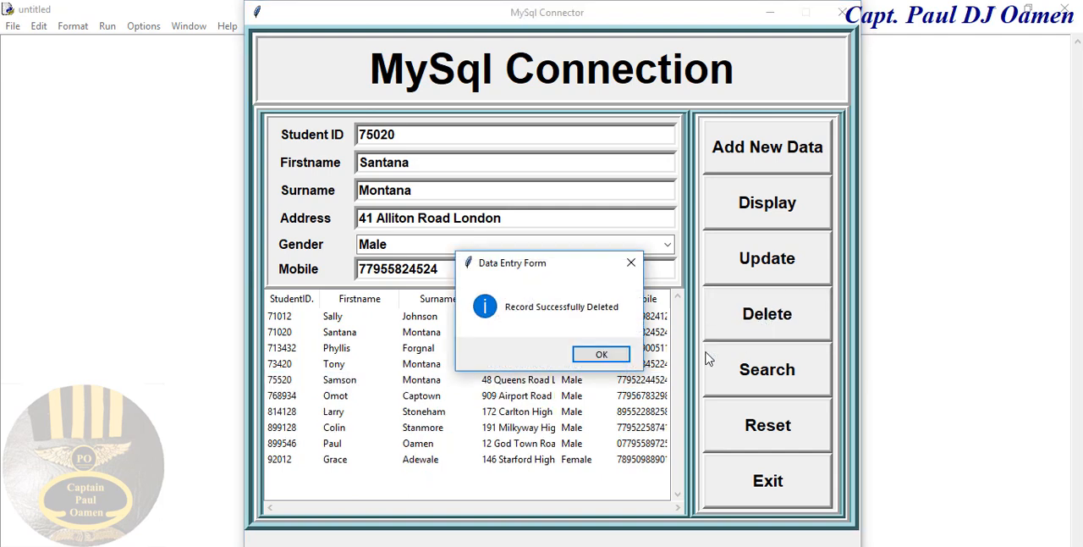
{"action": "left_click", "coordinate": [600, 354]}
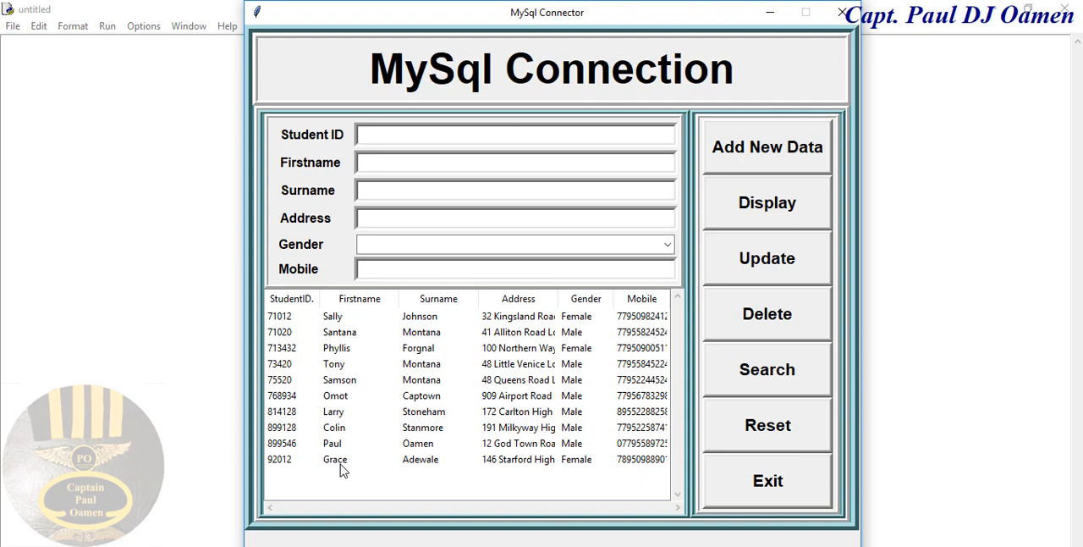
{"action": "mouse_move", "coordinate": [352, 409]}
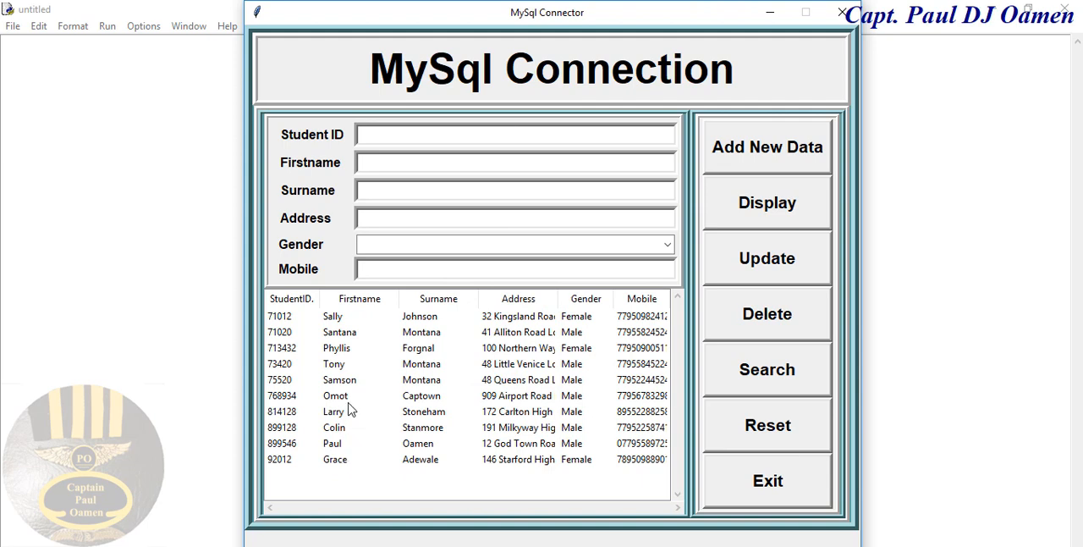
{"action": "left_click", "coordinate": [333, 411]}
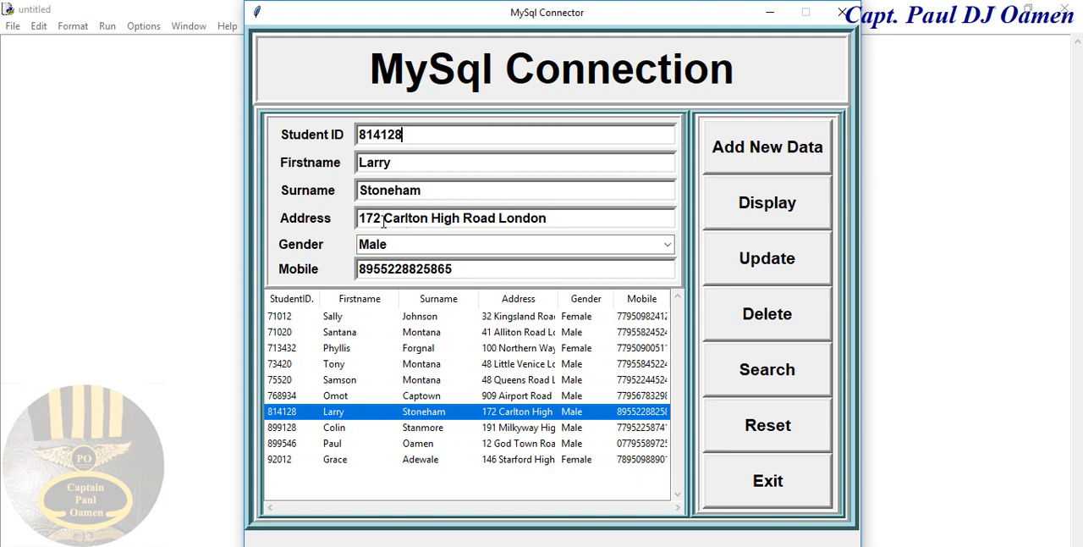
{"action": "double_click", "coordinate": [369, 218]}
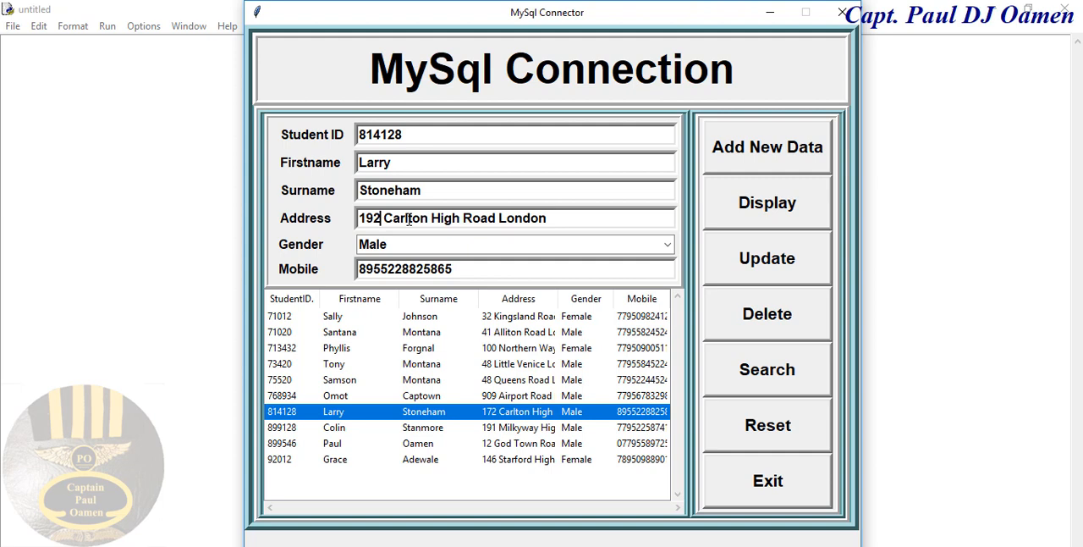
{"action": "double_click", "coordinate": [440, 269]}
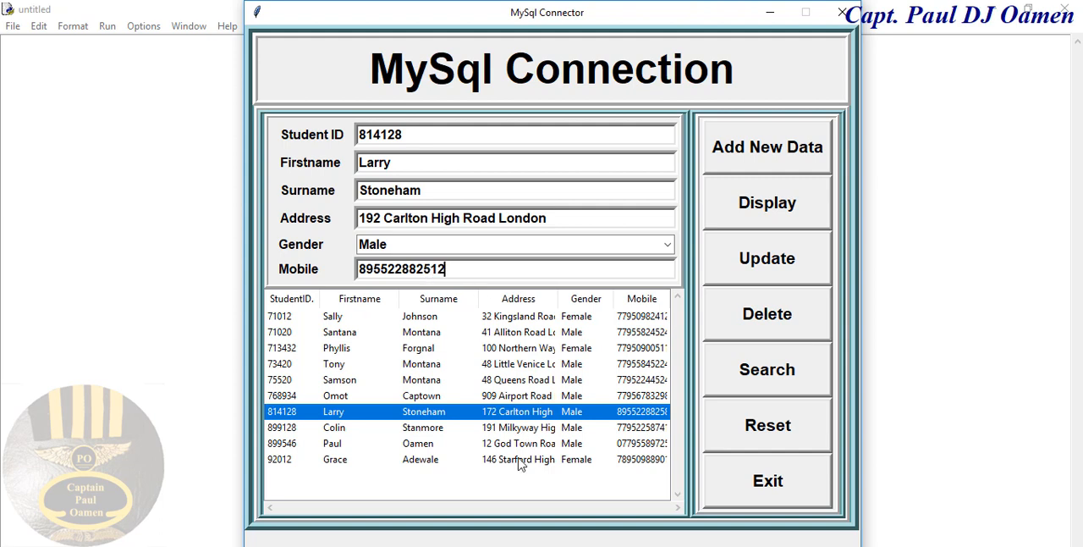
{"action": "mouse_move", "coordinate": [583, 427]}
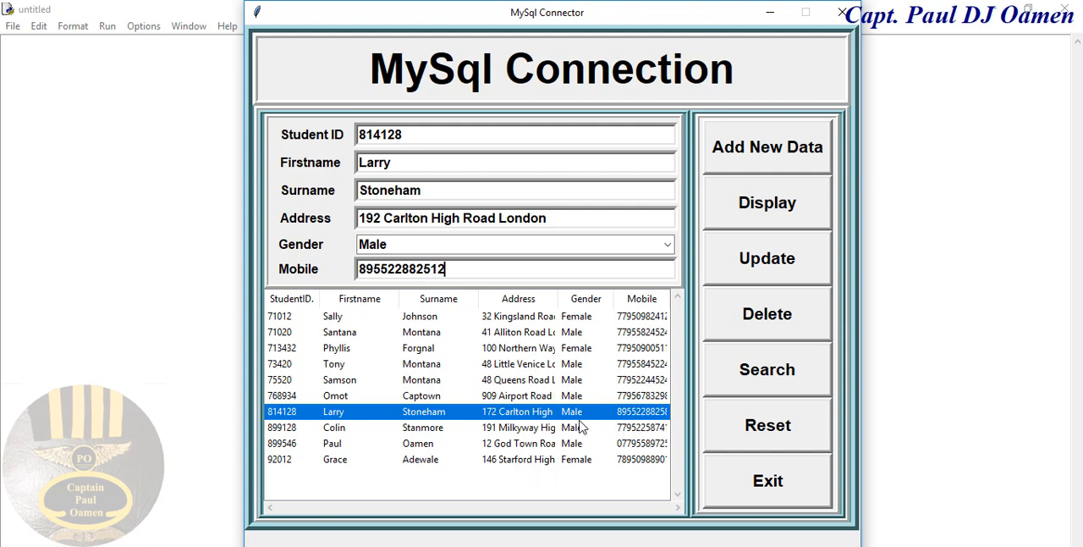
{"action": "mouse_move", "coordinate": [596, 372]}
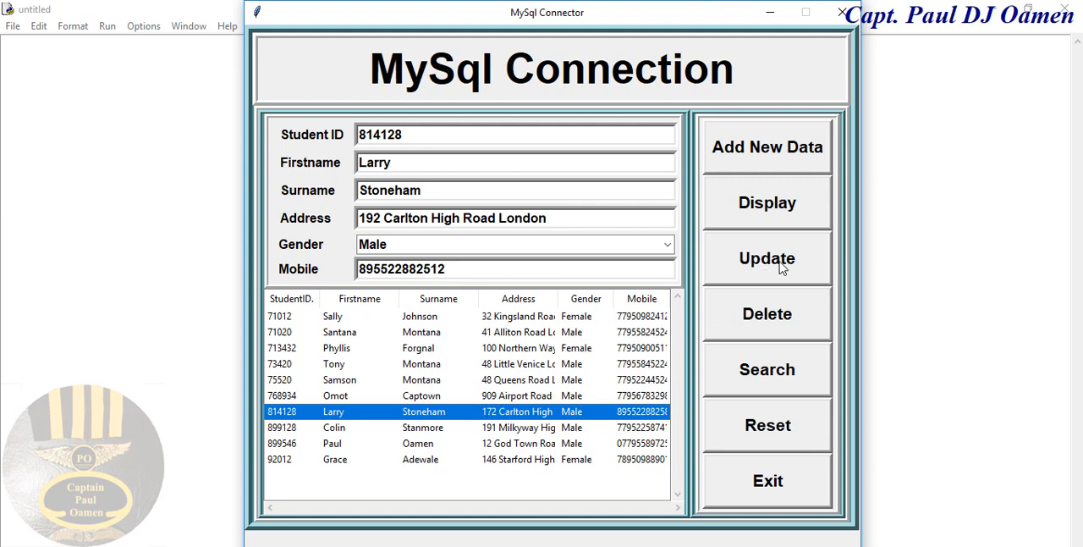
{"action": "left_click", "coordinate": [767, 257]}
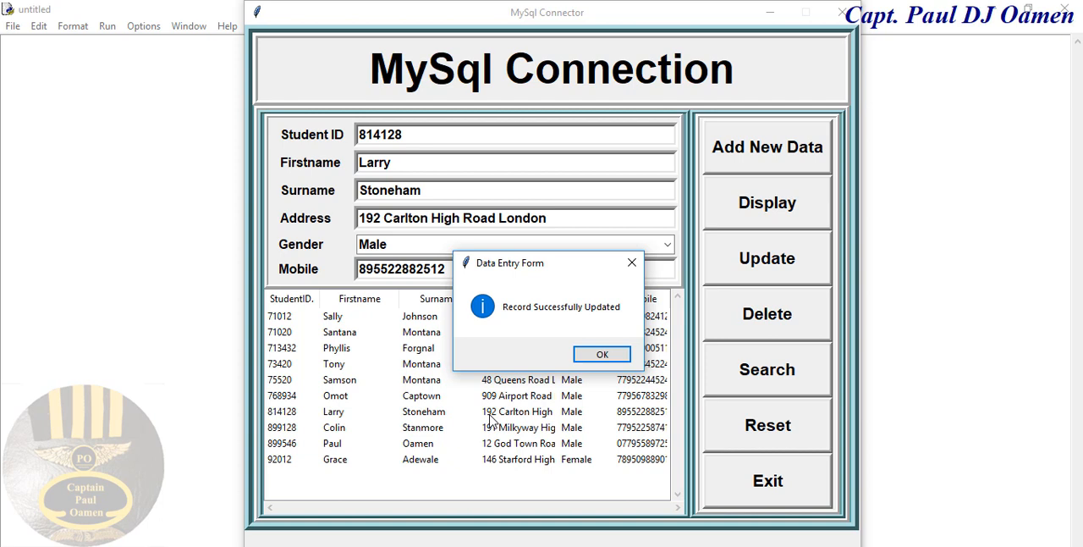
{"action": "left_click", "coordinate": [603, 354]}
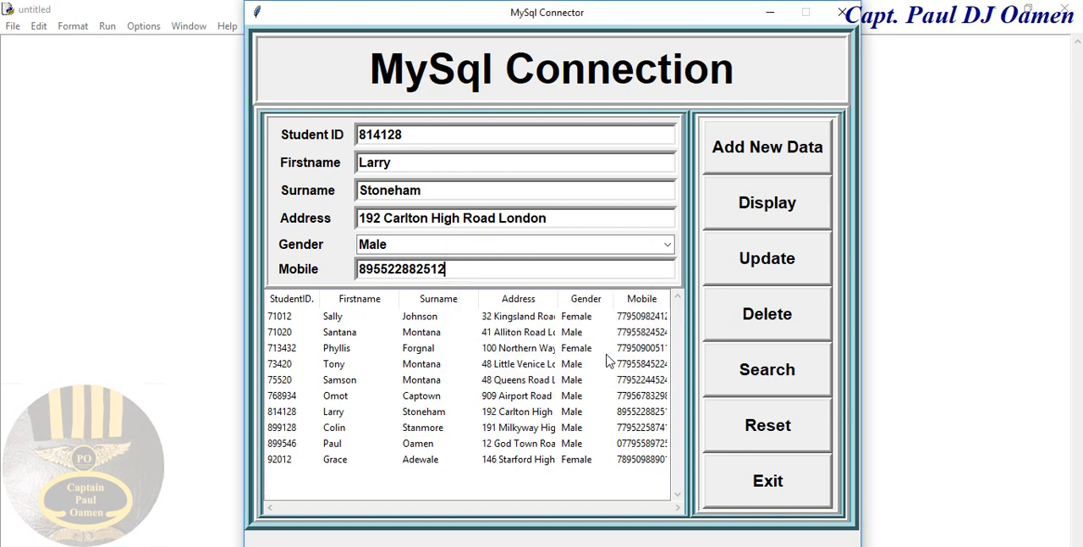
{"action": "mouse_move", "coordinate": [769, 435]}
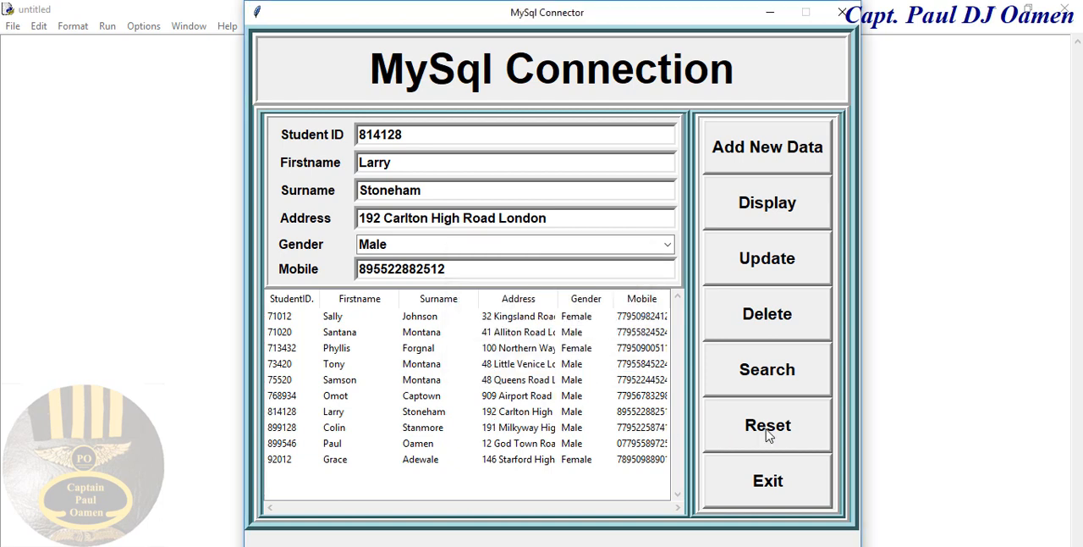
{"action": "left_click", "coordinate": [767, 425]}
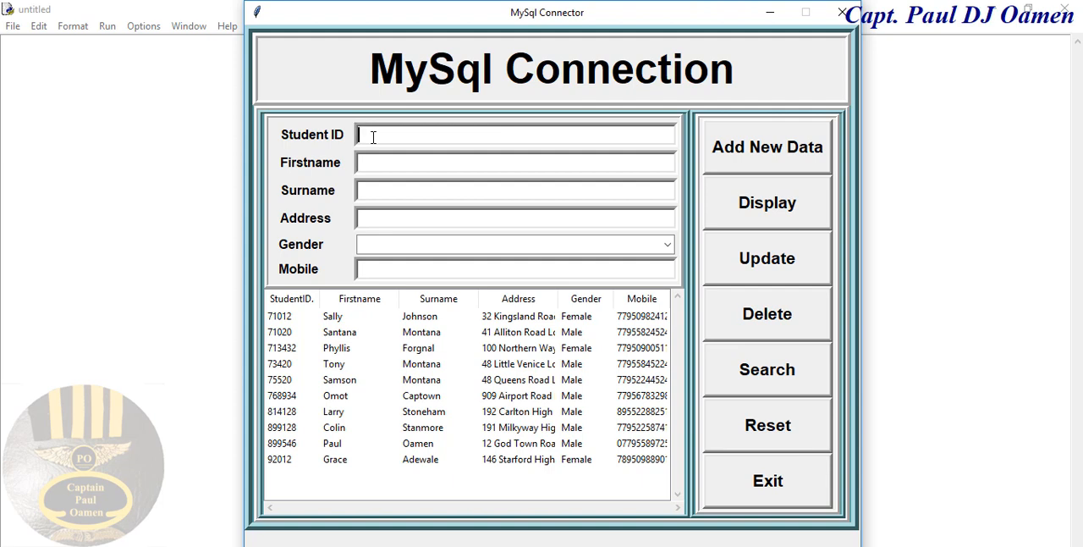
{"action": "type", "text": "7"}
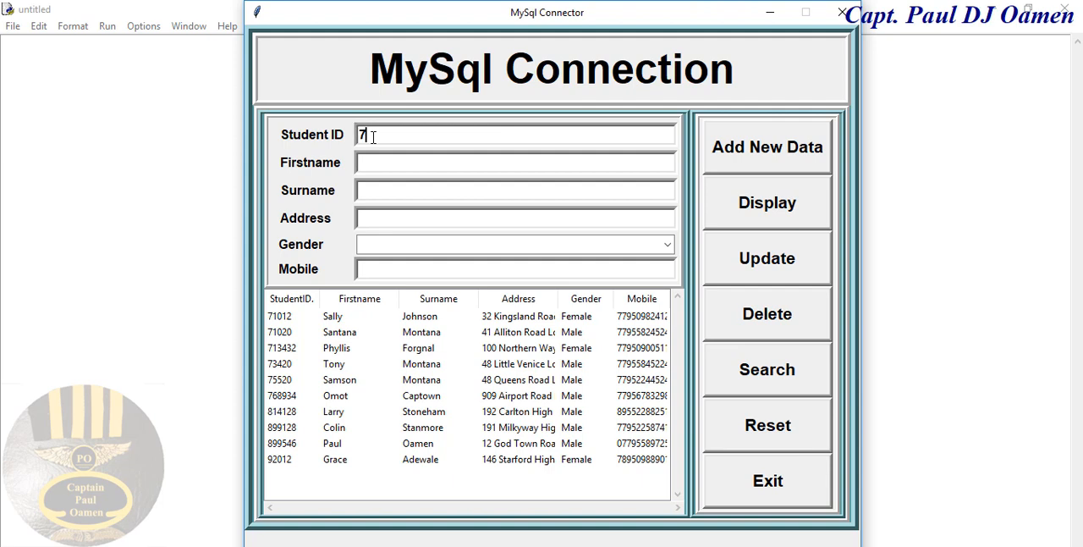
{"action": "type", "text": "5520"}
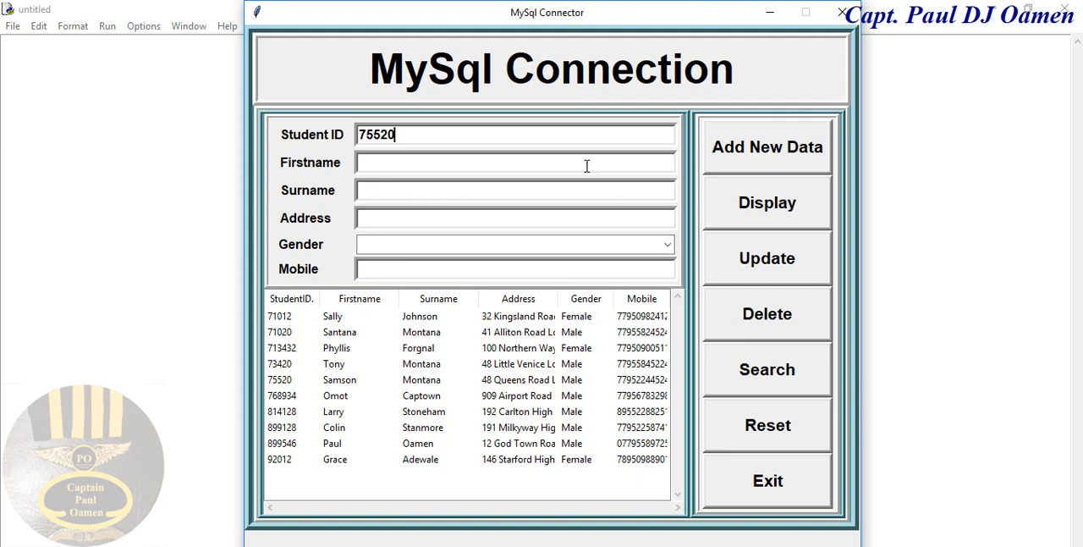
{"action": "left_click", "coordinate": [767, 369]}
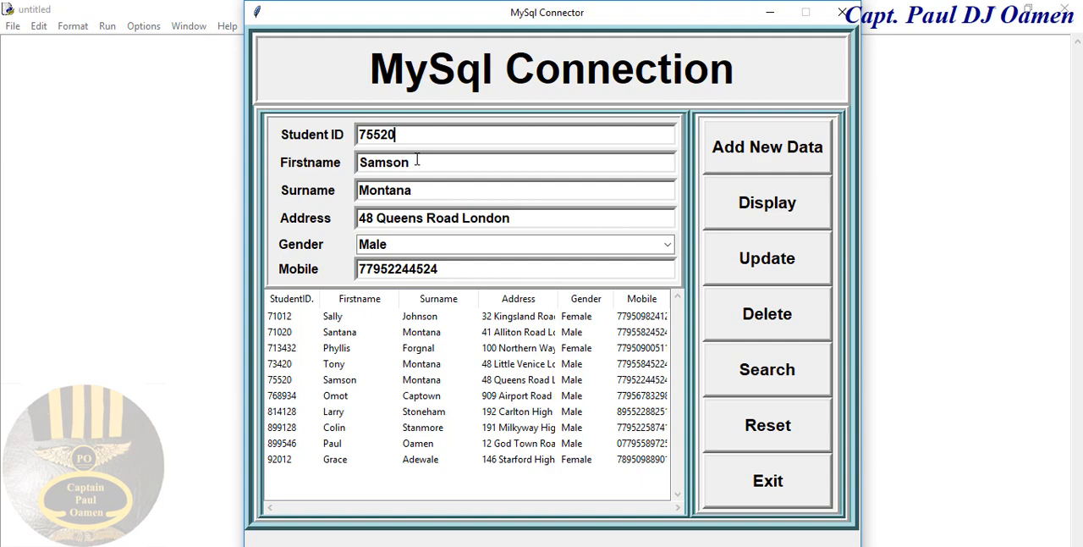
{"action": "mouse_move", "coordinate": [731, 355]}
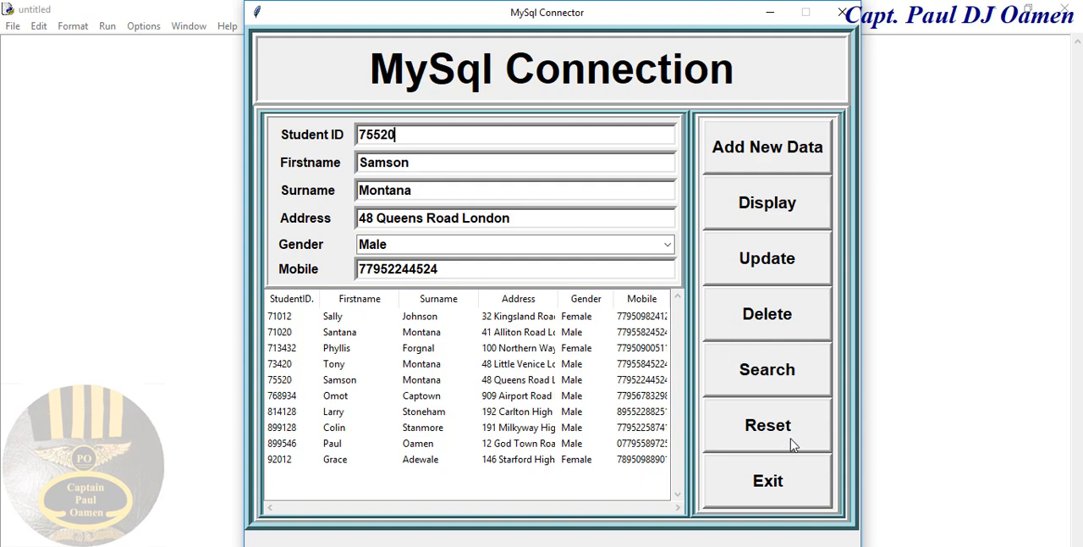
{"action": "mouse_move", "coordinate": [779, 177]}
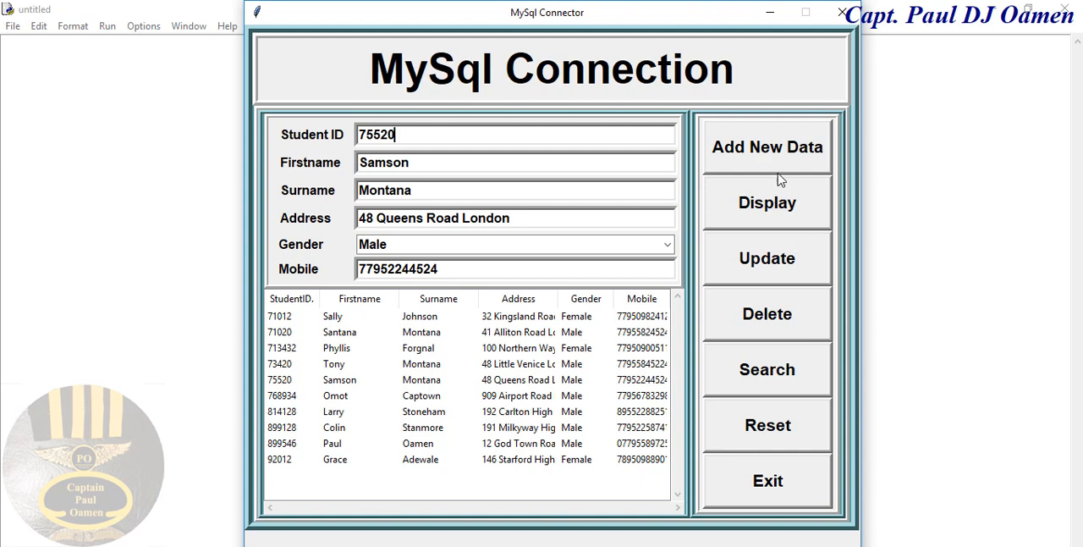
{"action": "mouse_move", "coordinate": [778, 159]}
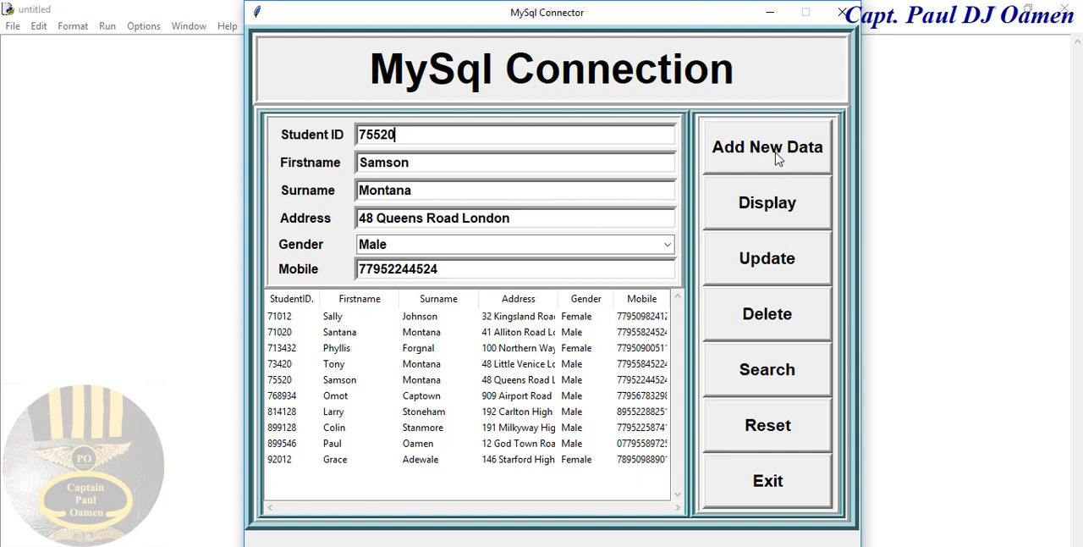
{"action": "mouse_move", "coordinate": [792, 432]}
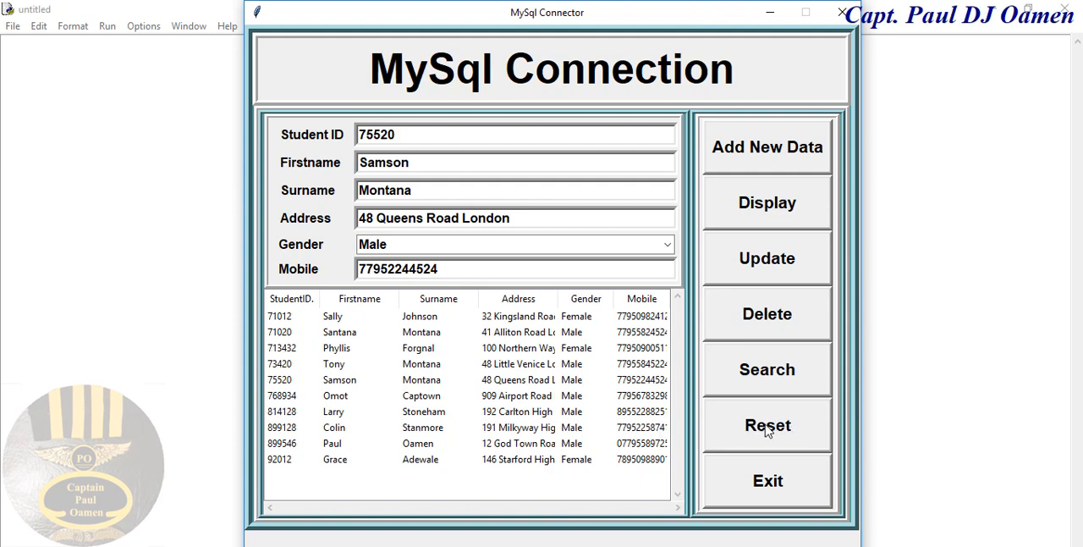
{"action": "left_click", "coordinate": [767, 424]}
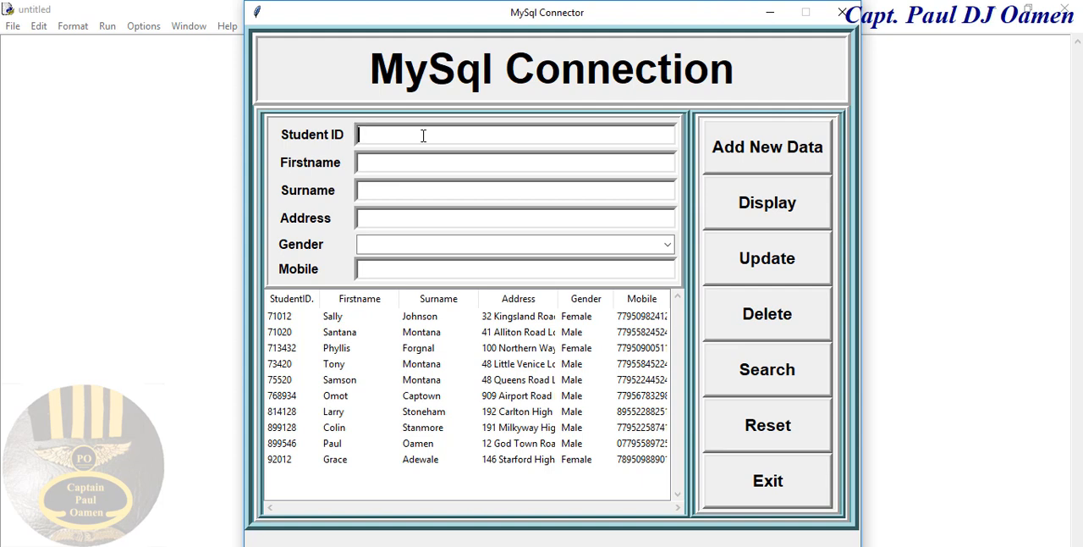
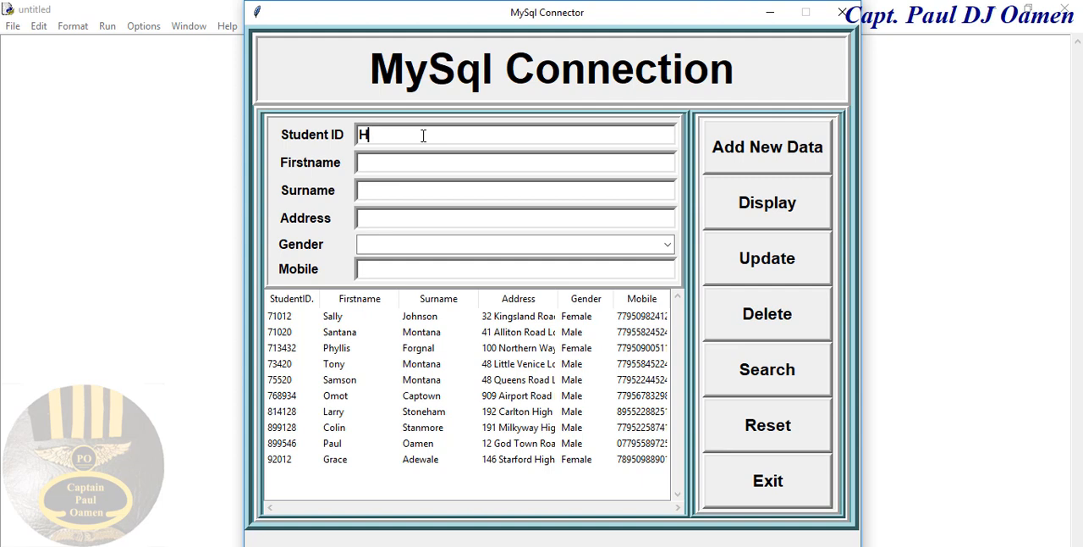
{"action": "key", "text": "Backspace"}
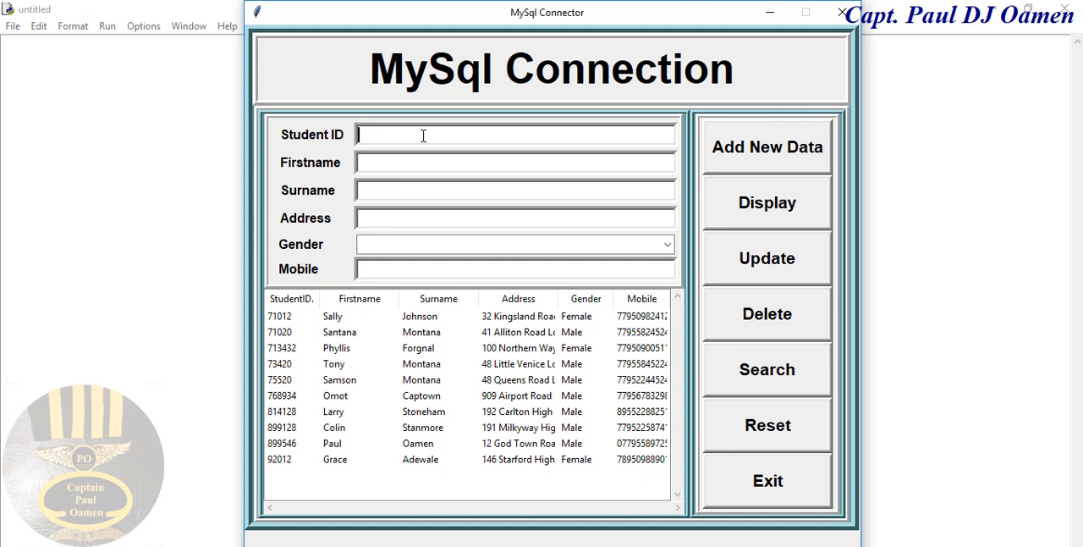
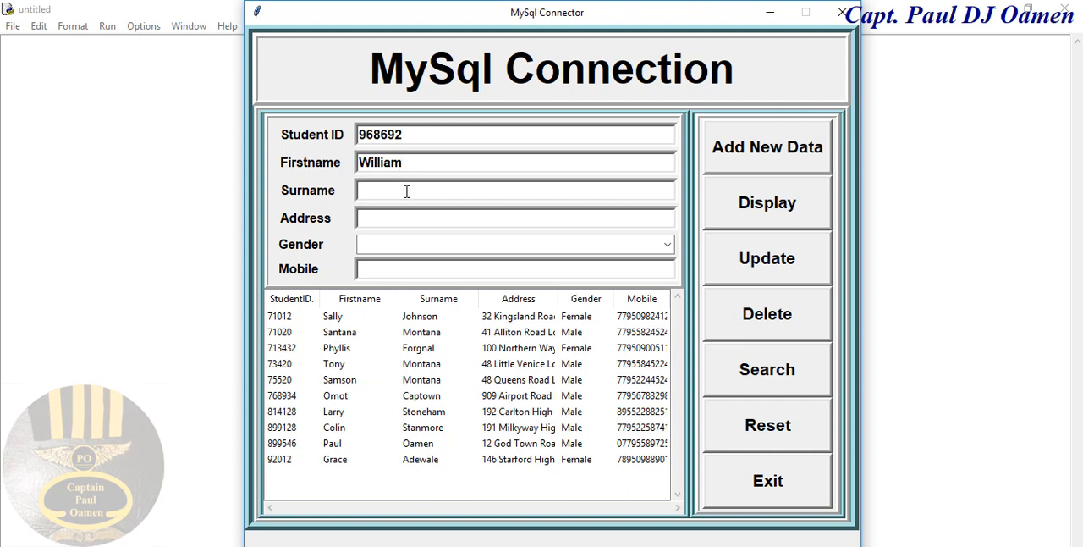
{"action": "left_click", "coordinate": [406, 190]}
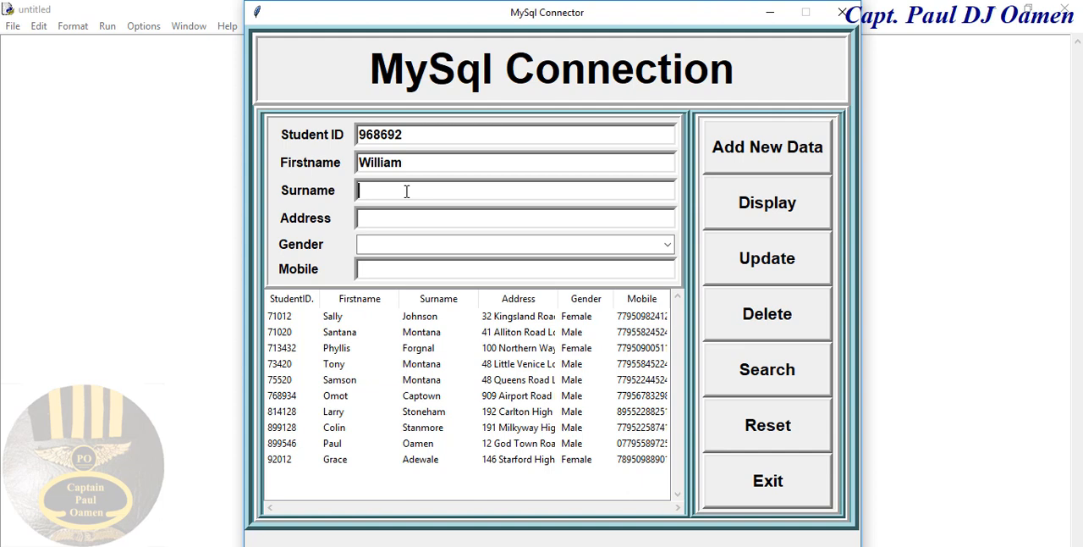
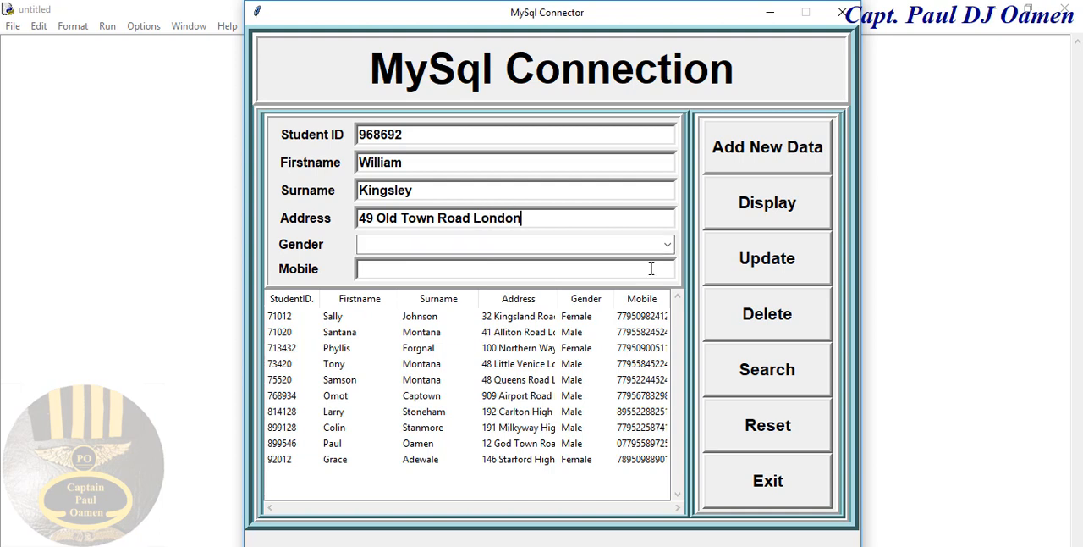
{"action": "left_click", "coordinate": [667, 244]}
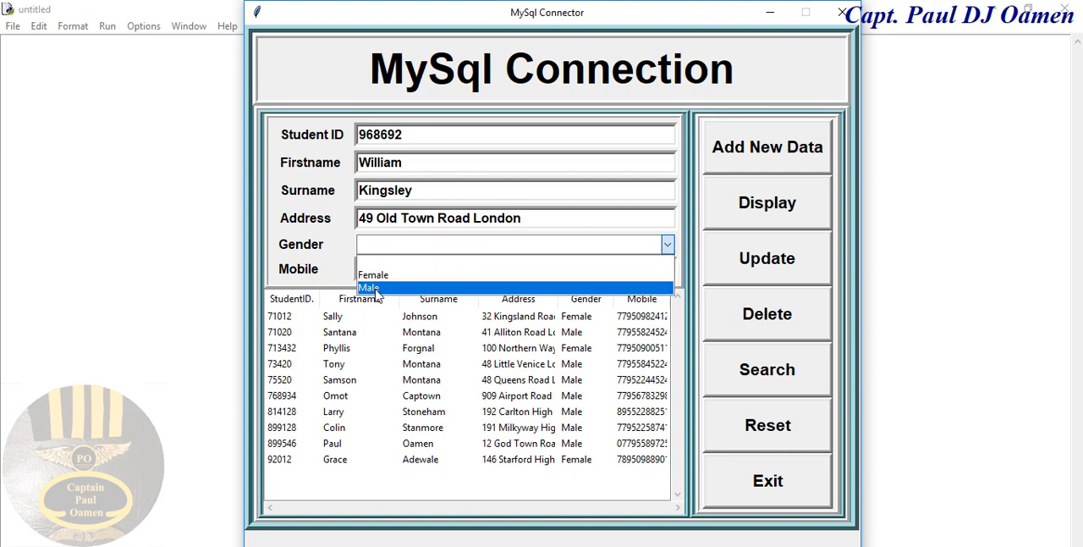
{"action": "left_click", "coordinate": [369, 286]}
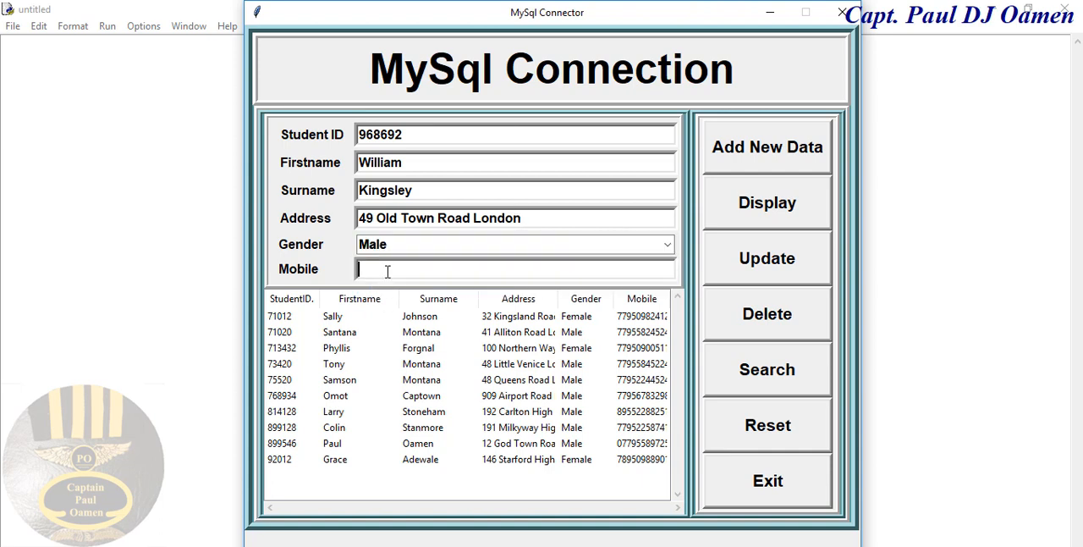
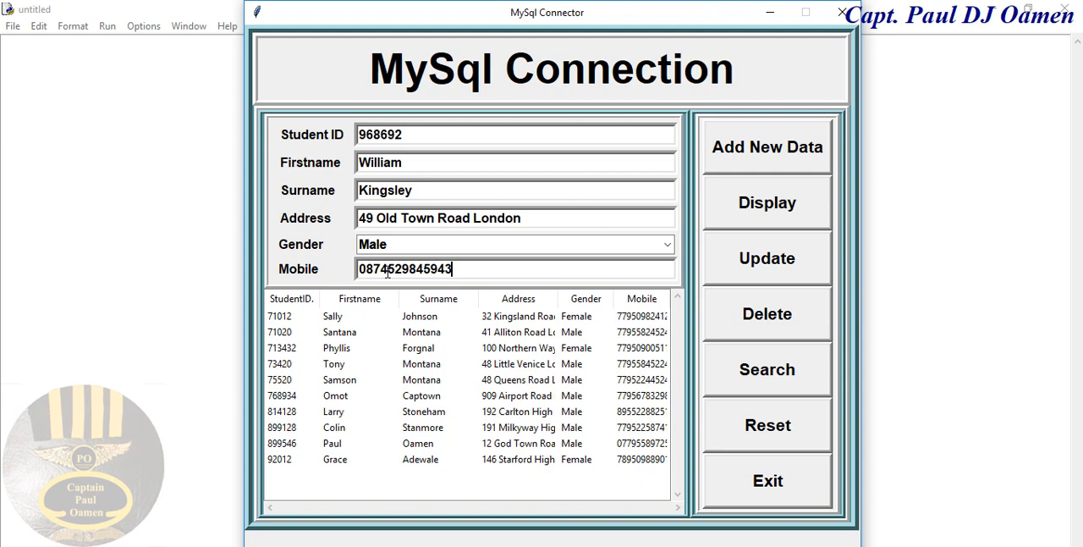
{"action": "mouse_move", "coordinate": [744, 159]}
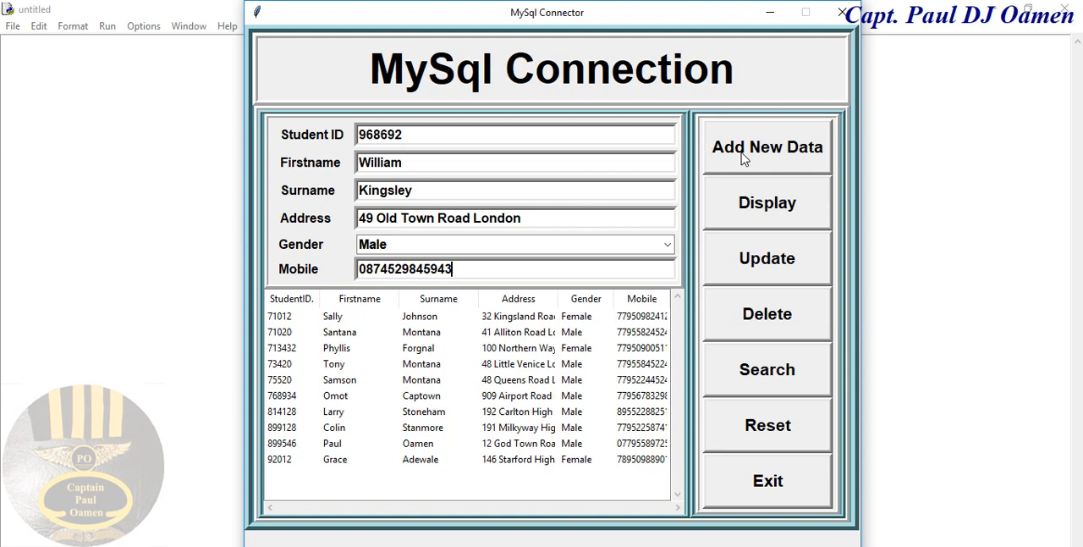
{"action": "left_click", "coordinate": [767, 146]}
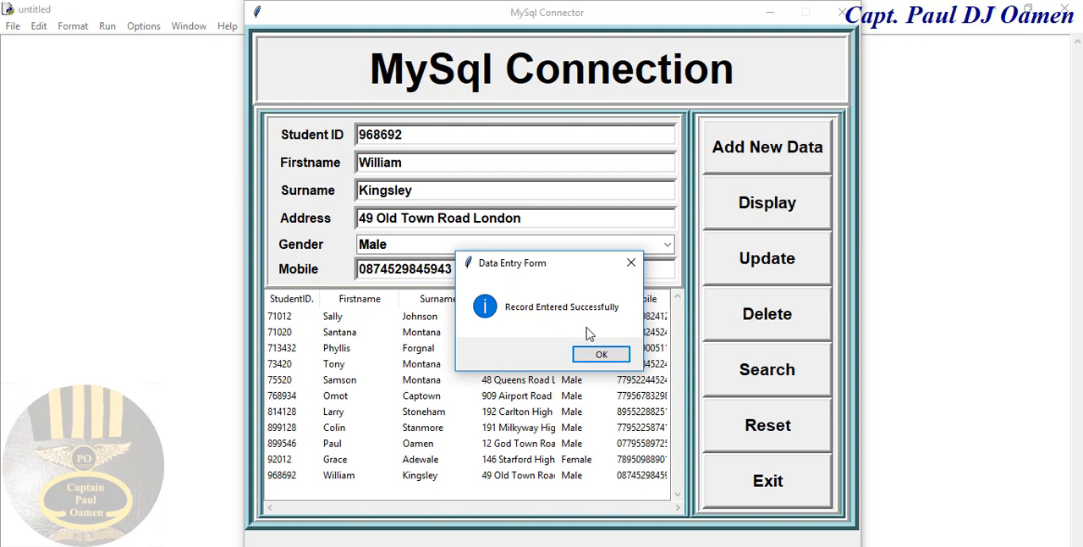
{"action": "left_click", "coordinate": [601, 354]}
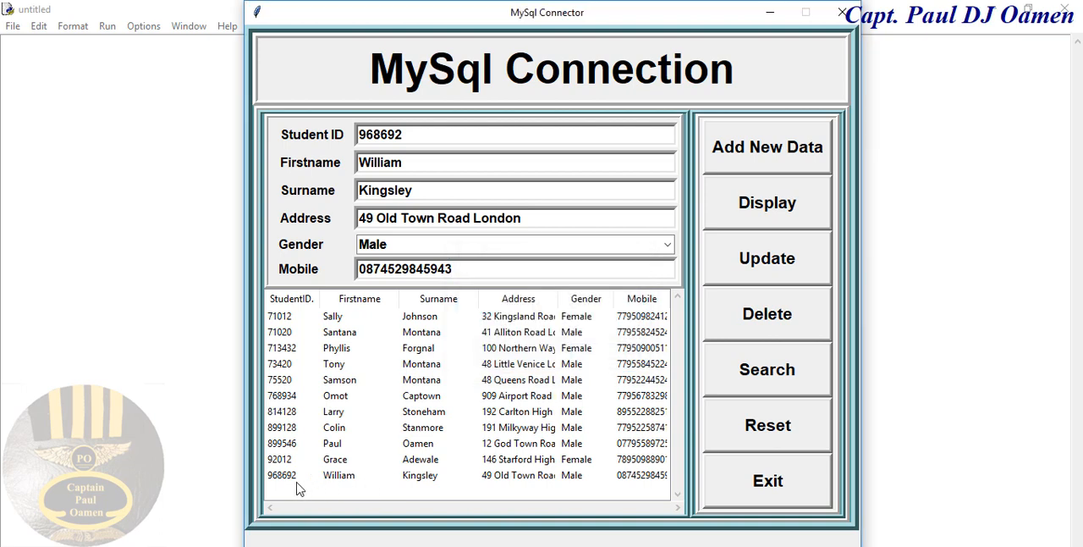